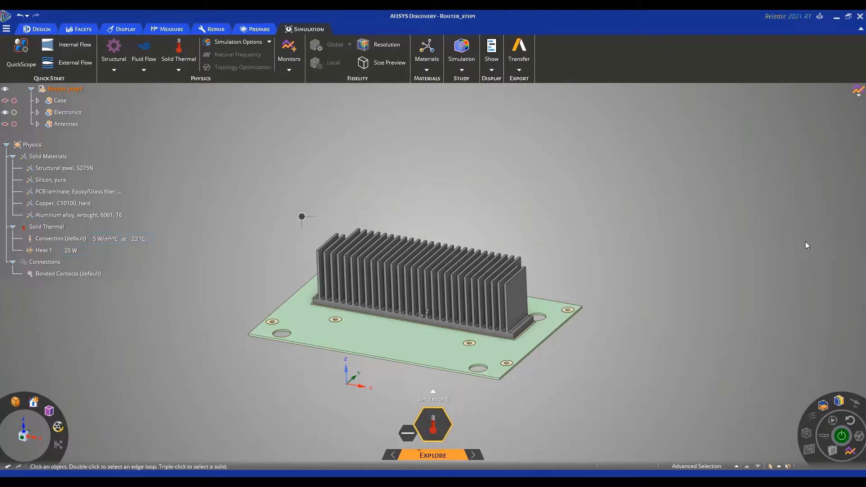
pyautogui.moveTo(721, 276)
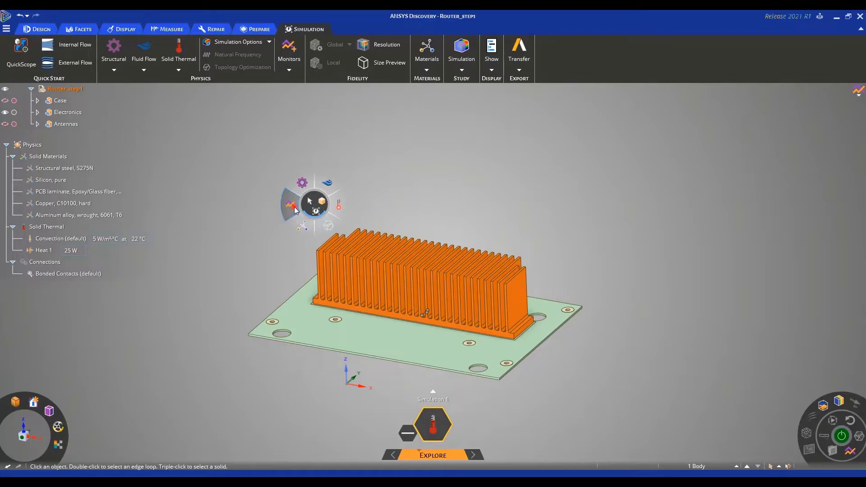
# - Pick the heatsink body and choose Temperature as the monitored variable
pyautogui.click(289, 50)
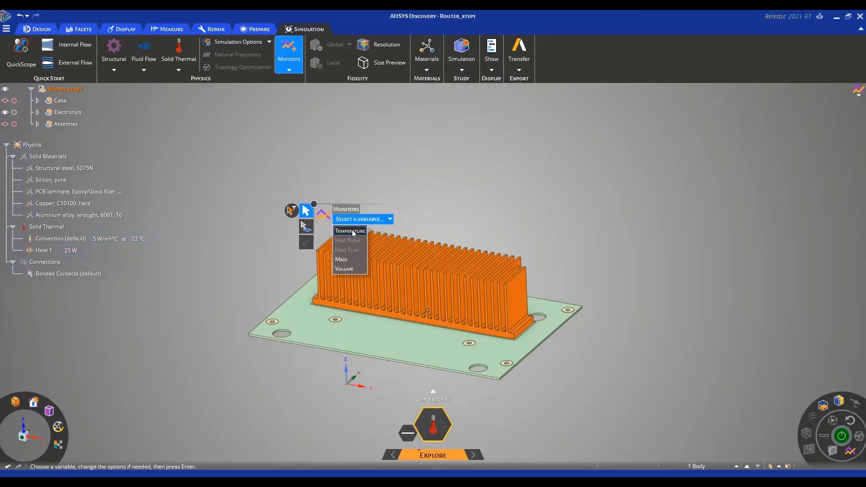
pyautogui.click(350, 231)
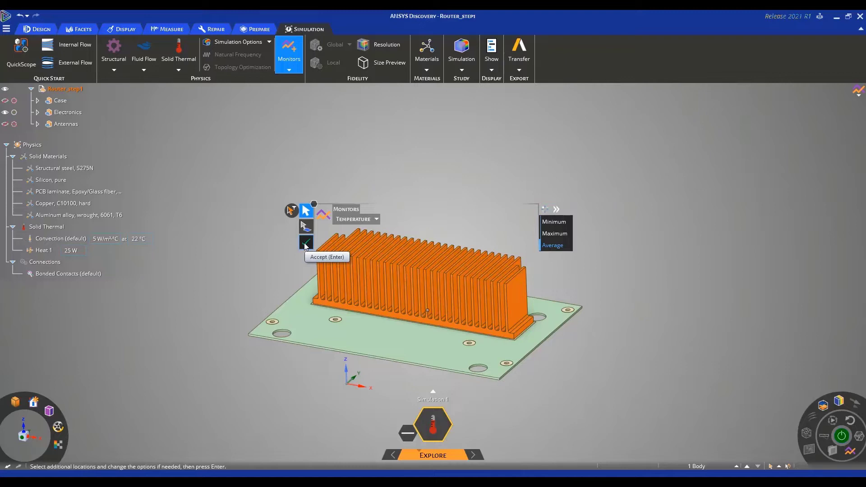
# - Accept the average temperature monitor and rename it 'Avg. Temperature Ribs'
pyautogui.click(305, 243)
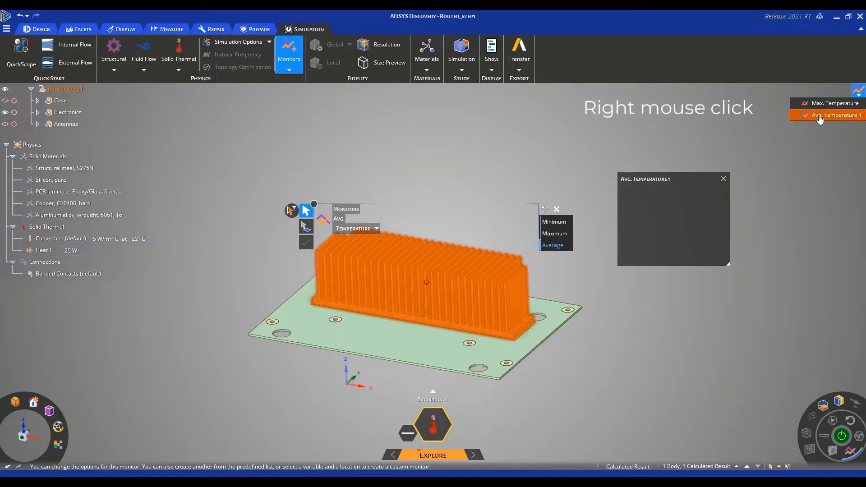
pyautogui.rightClick(835, 116)
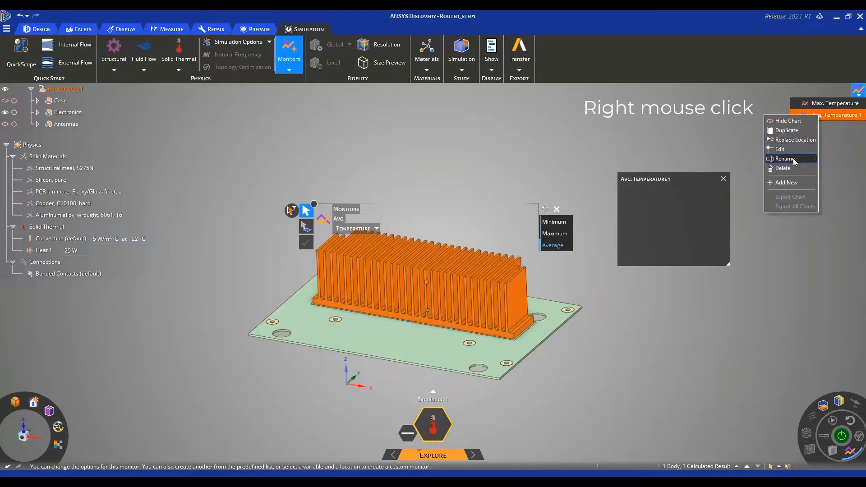
pyautogui.click(785, 159)
pyautogui.write('Ribs')
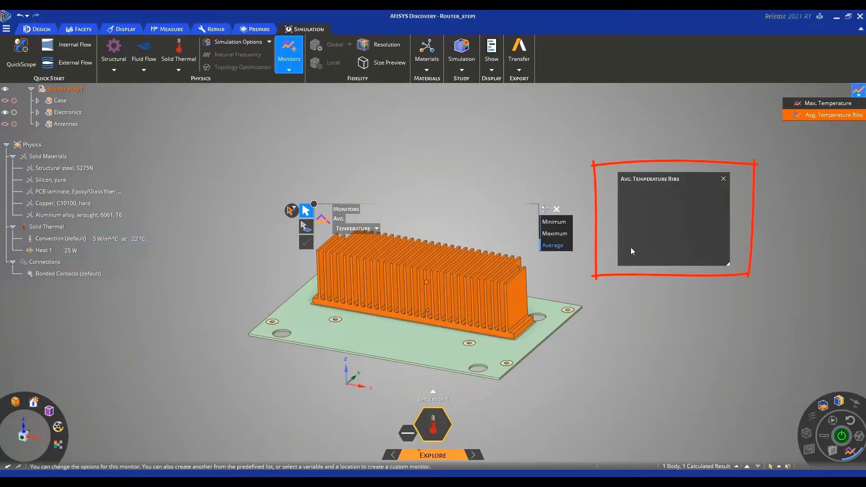
pyautogui.moveTo(720, 251)
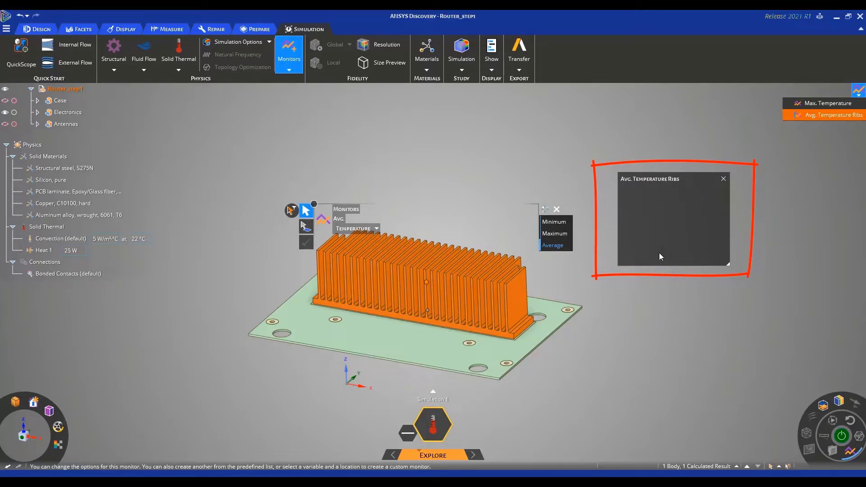
pyautogui.moveTo(628, 258)
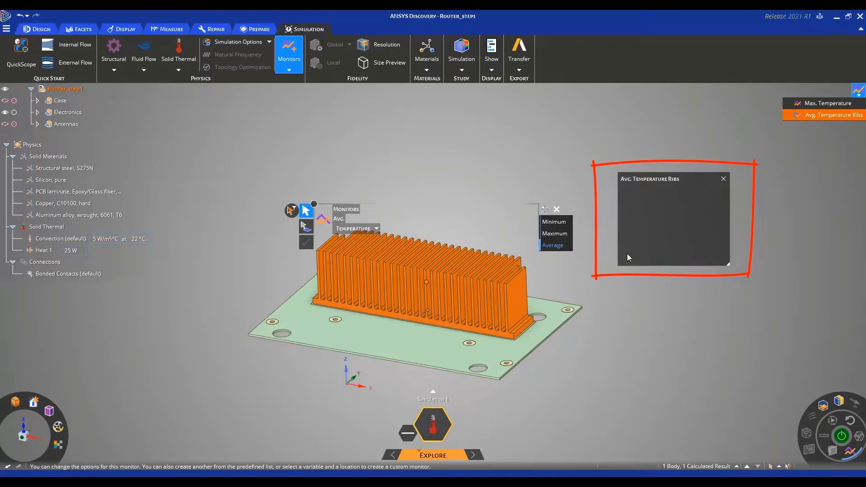
pyautogui.moveTo(626, 253)
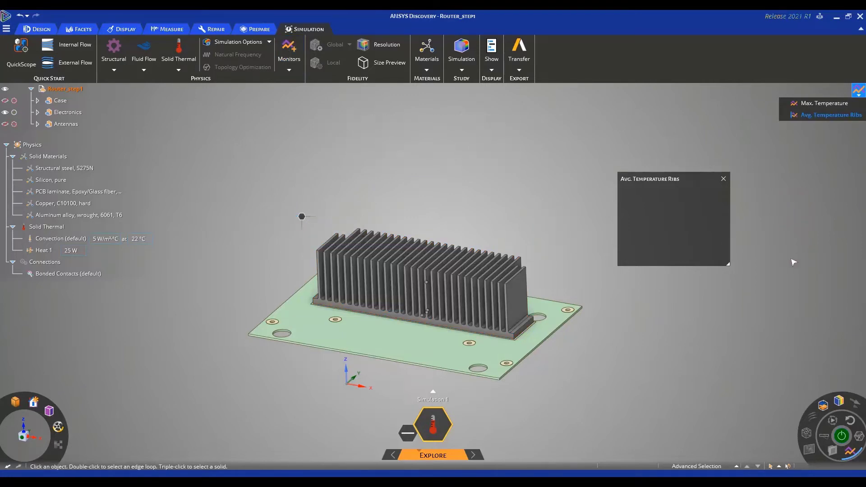
pyautogui.moveTo(795, 277)
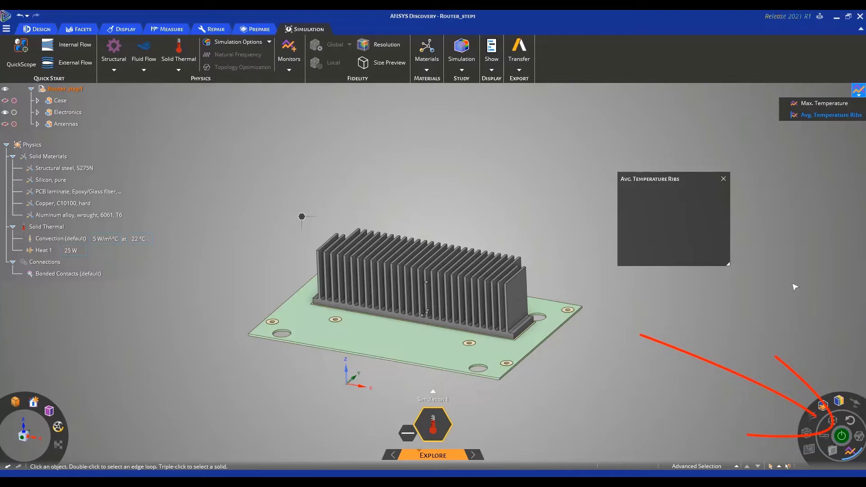
pyautogui.moveTo(790, 352)
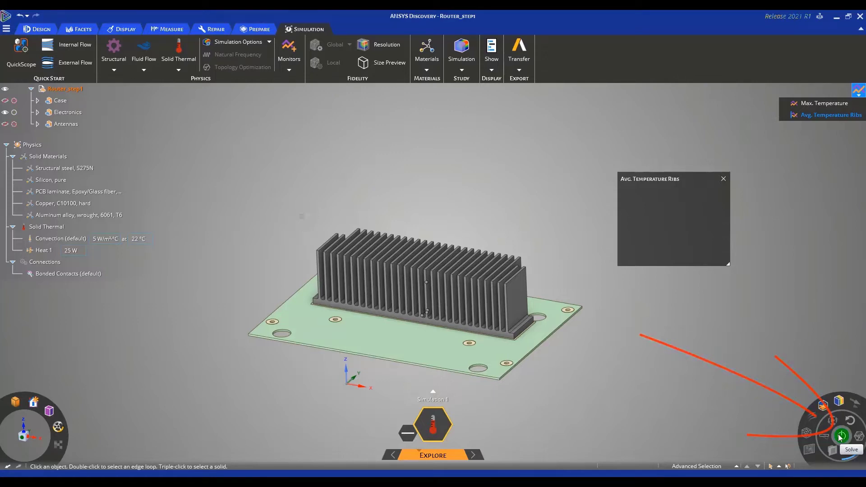
# - Solve the thermal simulation, giving 59.308 °C maximum and 55.092 °C rib average
pyautogui.click(851, 449)
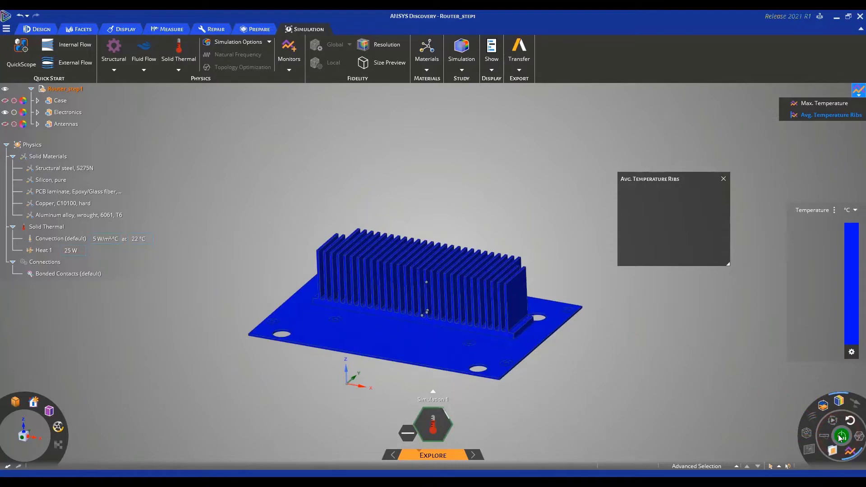
pyautogui.click(842, 436)
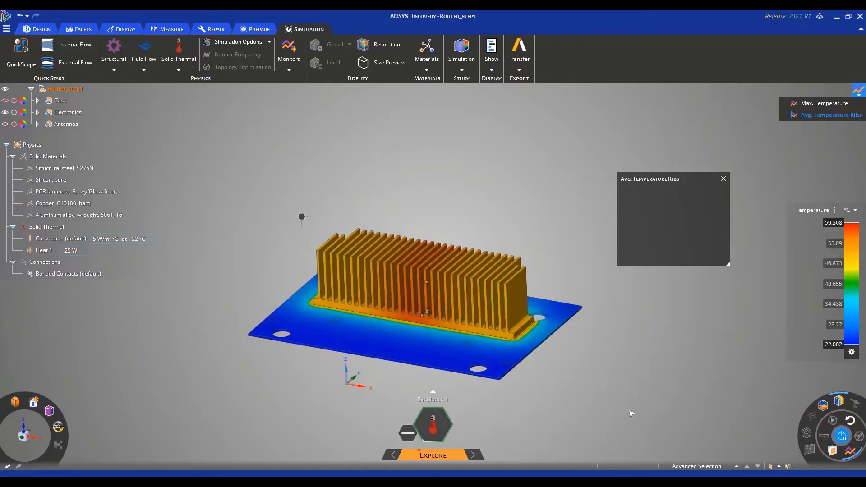
pyautogui.click(433, 455)
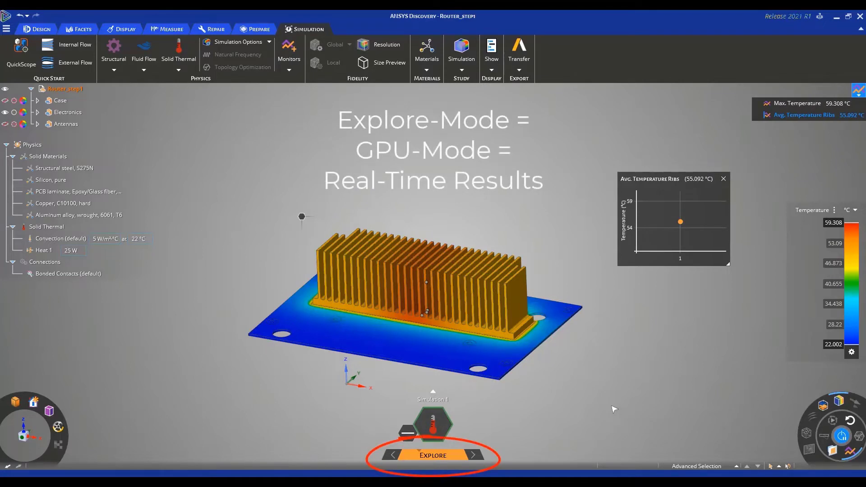
pyautogui.moveTo(608, 415)
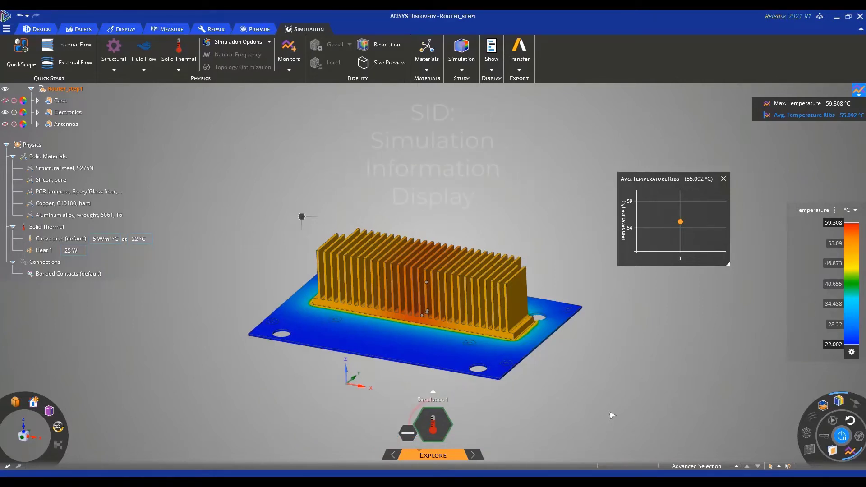
pyautogui.click(433, 424)
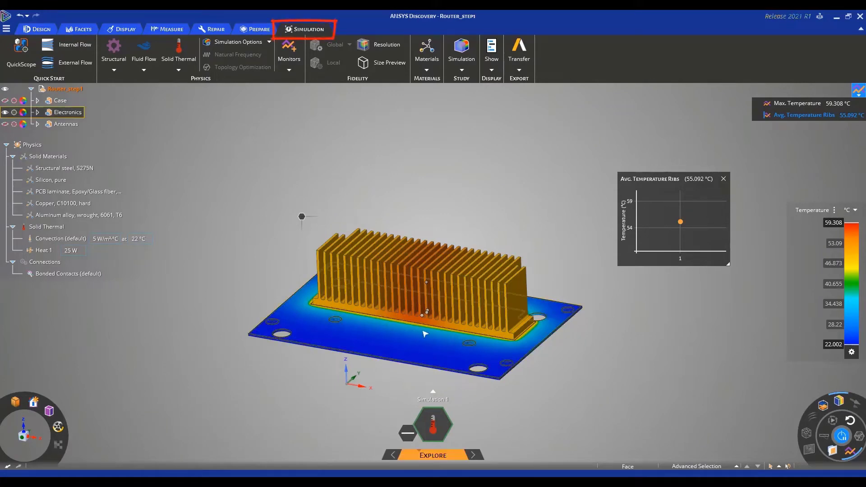
pyautogui.moveTo(389, 62)
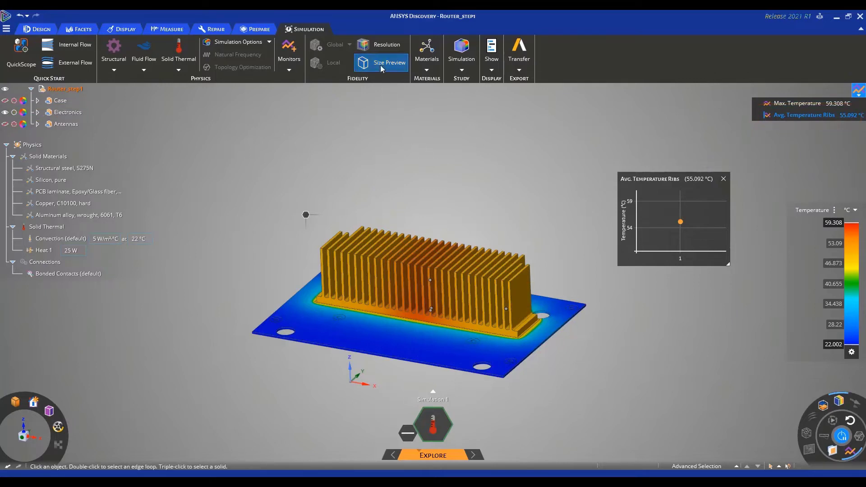
pyautogui.click(389, 63)
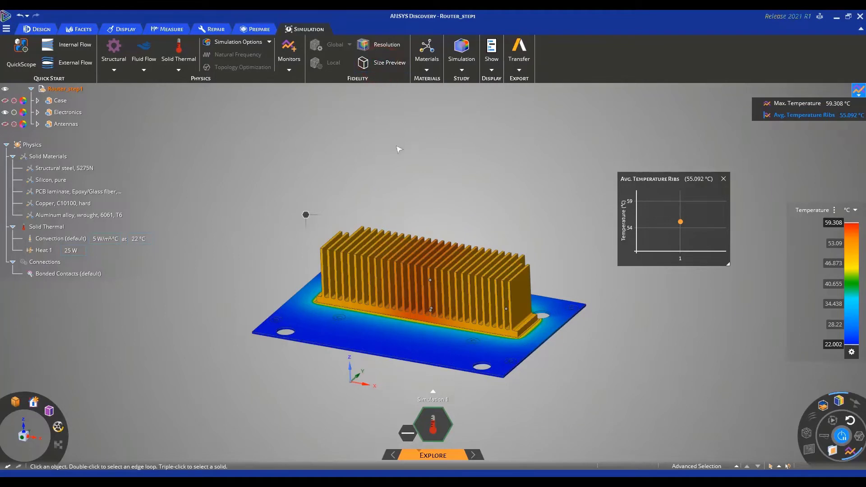
pyautogui.moveTo(385, 157)
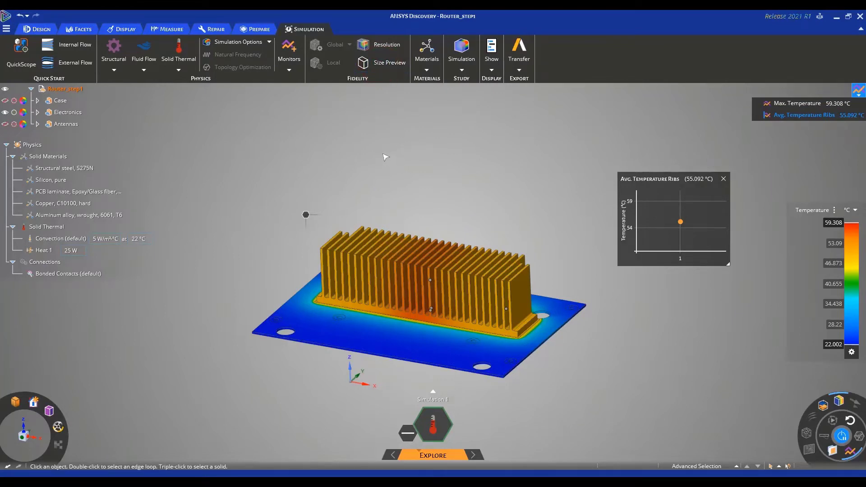
pyautogui.moveTo(363, 166)
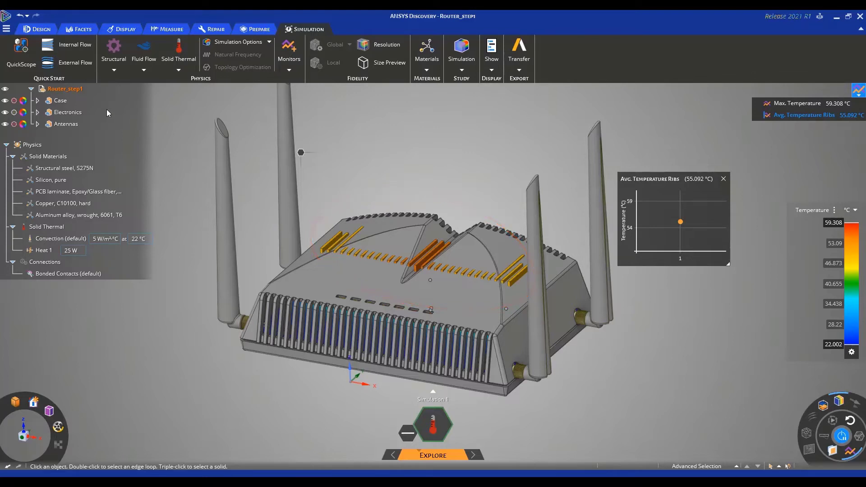
pyautogui.click(5, 100)
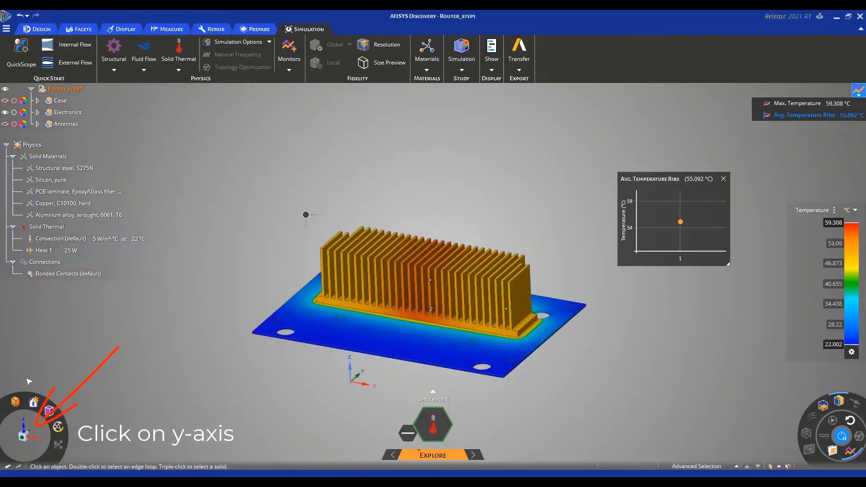
# - View the heatsink from the side and box-select the top faces of all 29 ribs for editing
pyautogui.click(22, 439)
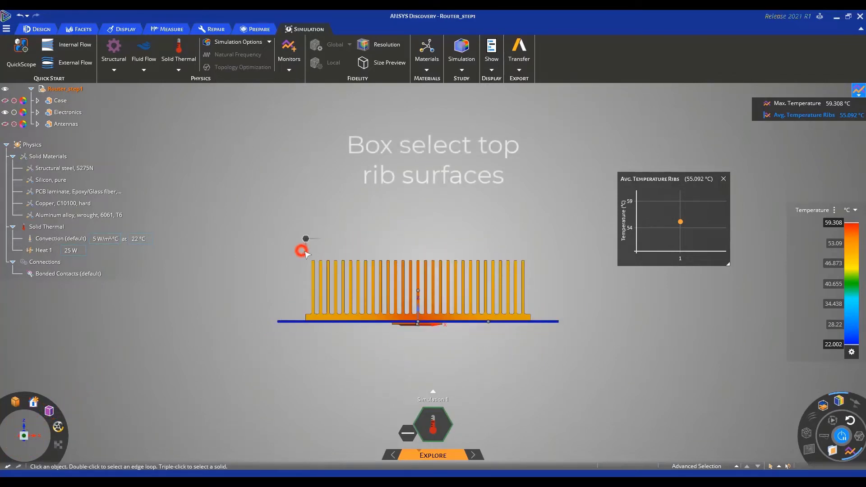
pyautogui.moveTo(301, 251); pyautogui.dragTo(503, 270)
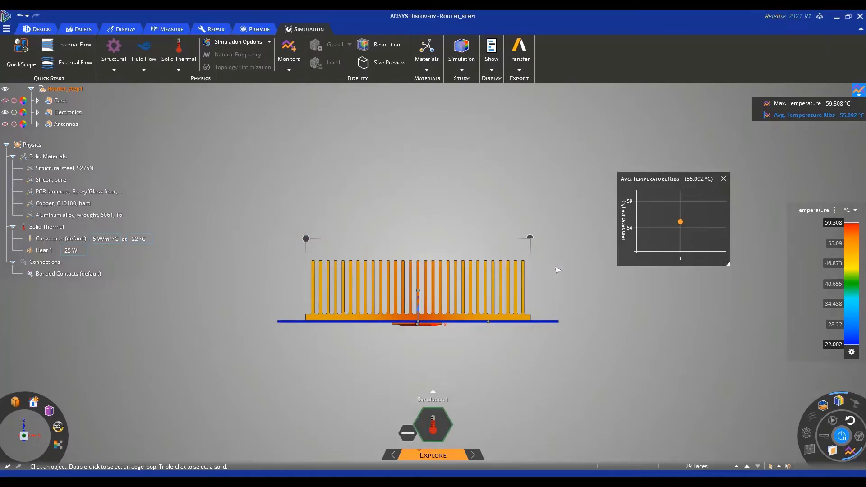
pyautogui.click(40, 29)
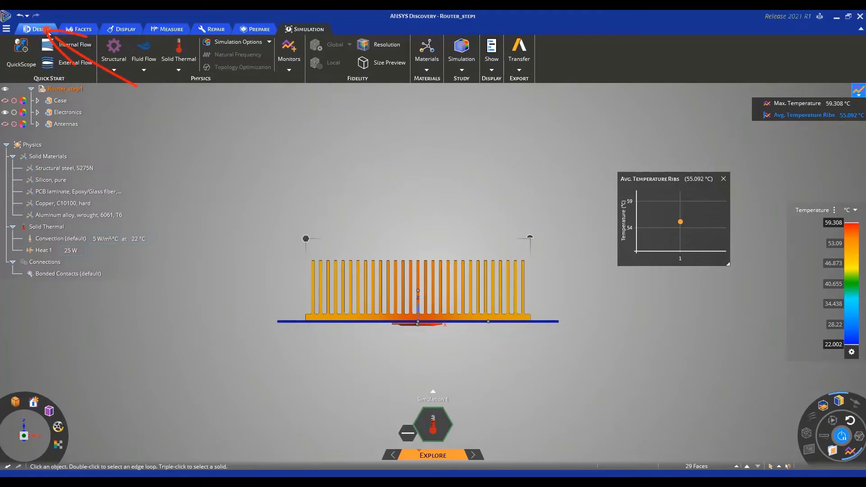
pyautogui.click(40, 29)
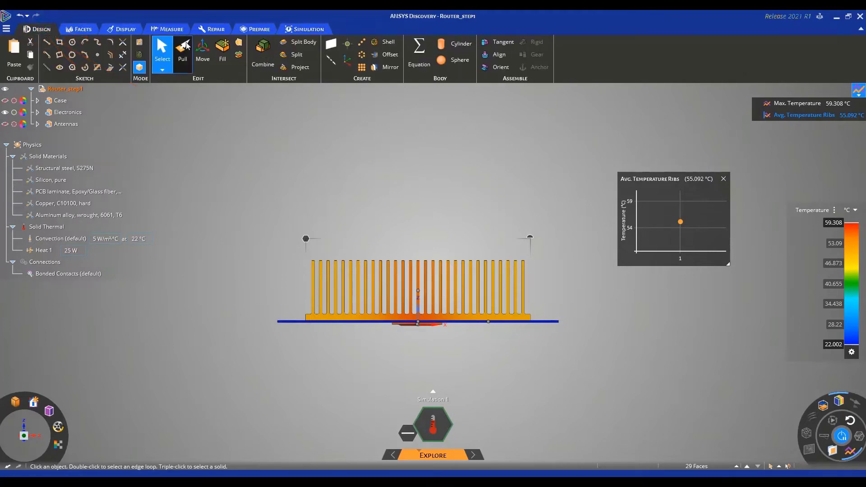
pyautogui.click(202, 49)
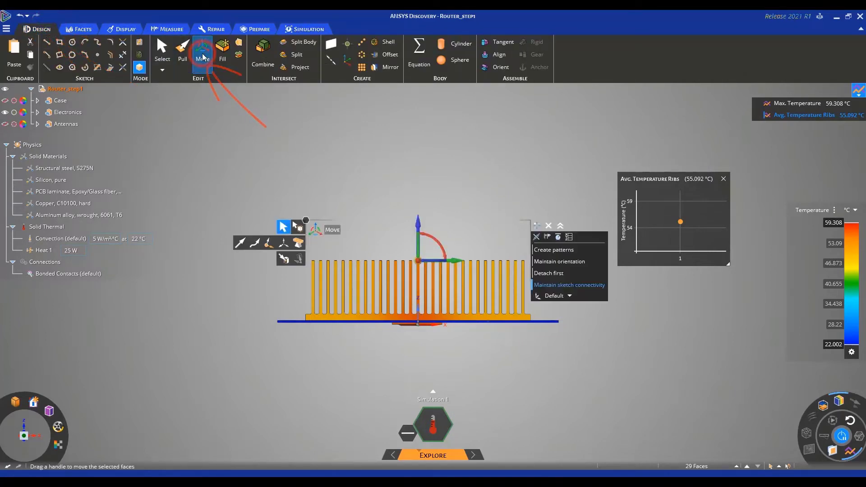
# - Move the selected rib tops down about 10 mm along the vertical direction
pyautogui.click(202, 50)
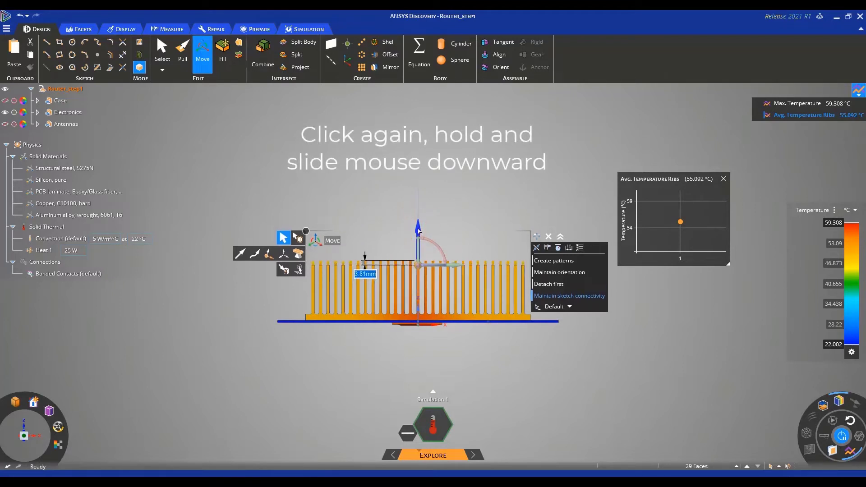
pyautogui.moveTo(418, 226); pyautogui.dragTo(418, 238)
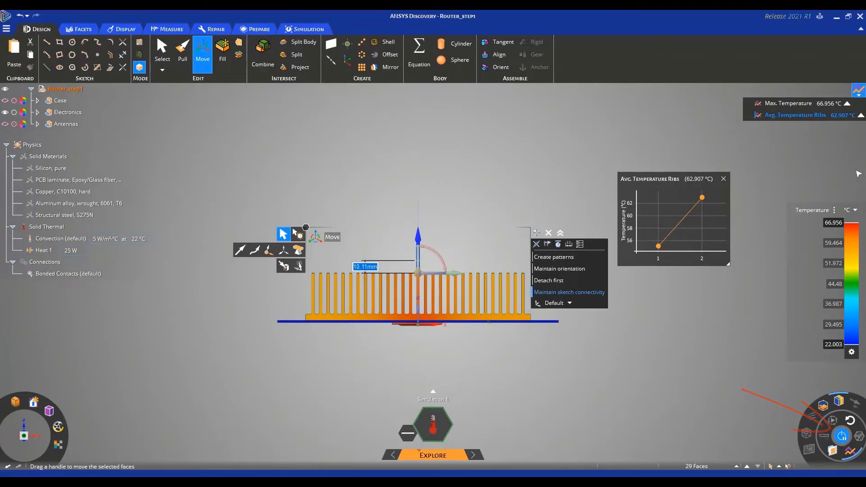
pyautogui.moveTo(819, 172)
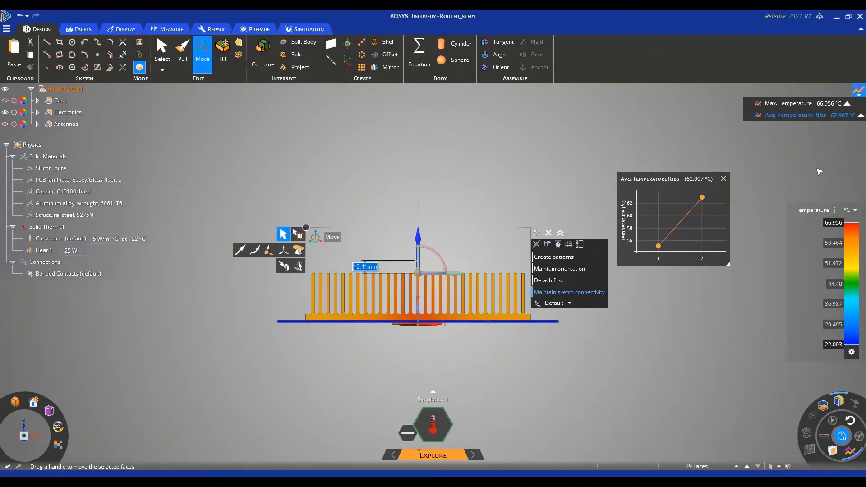
# - Show the case and antennas again and make the case transparent
pyautogui.click(60, 101)
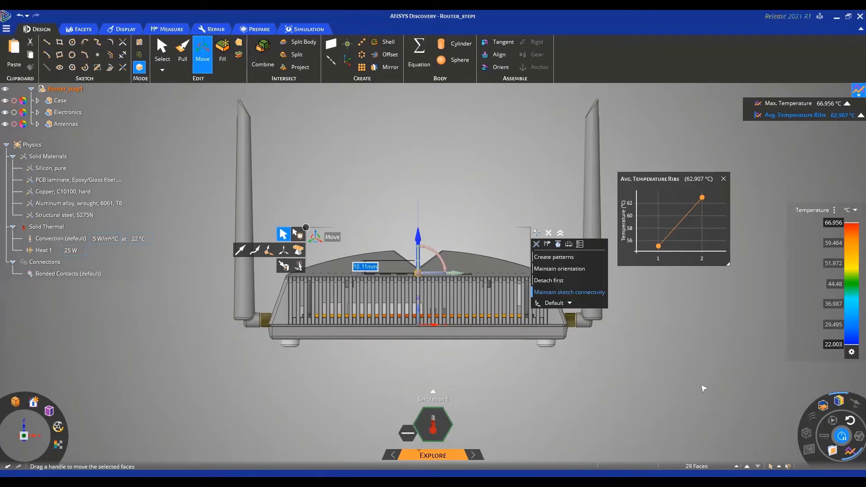
pyautogui.tripleClick(479, 271)
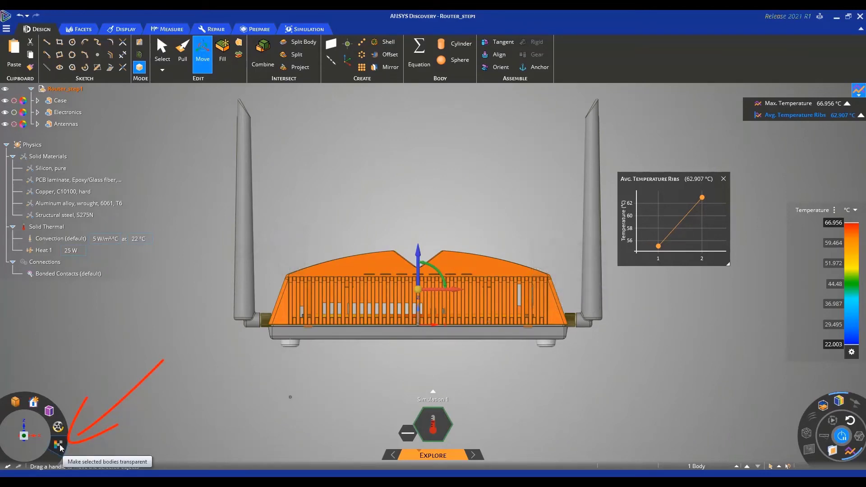
pyautogui.click(58, 445)
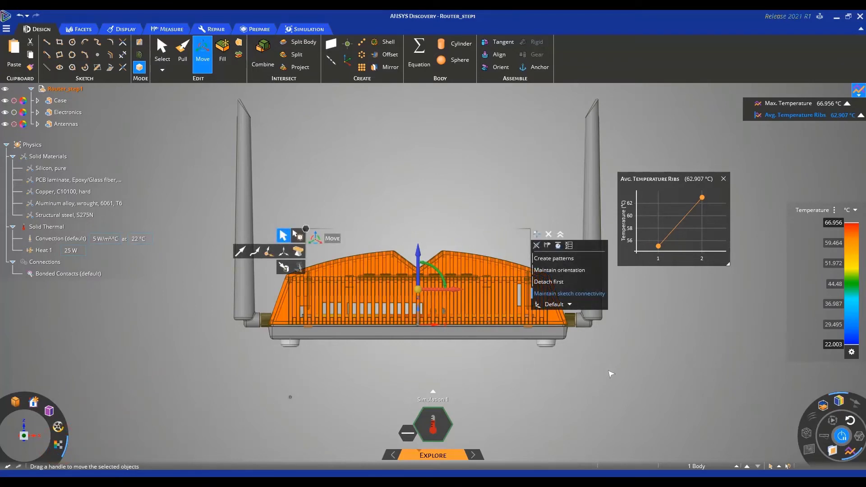
pyautogui.moveTo(616, 370)
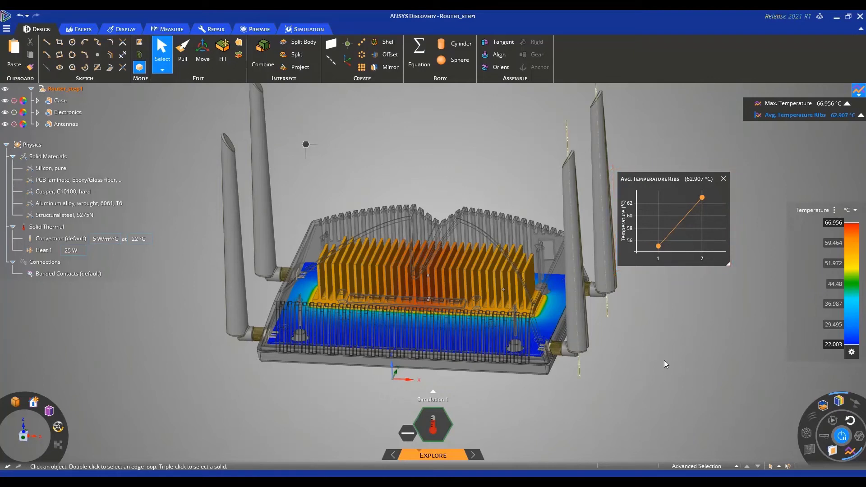
pyautogui.moveTo(668, 364)
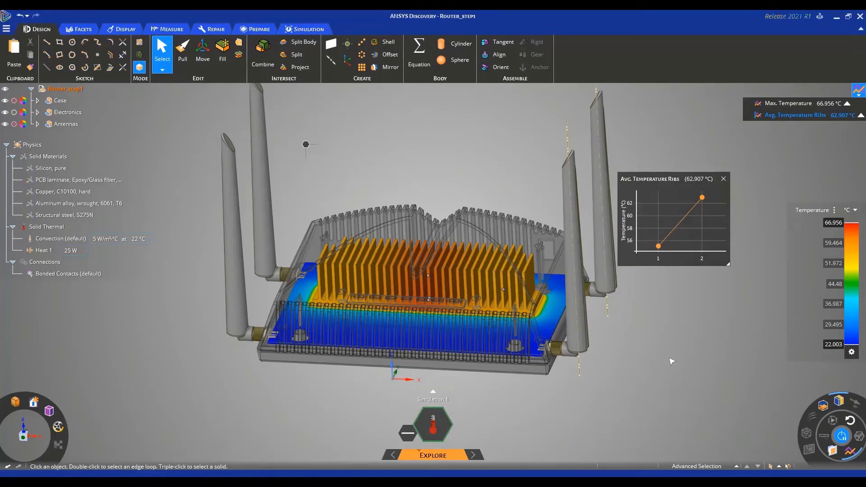
pyautogui.moveTo(672, 360)
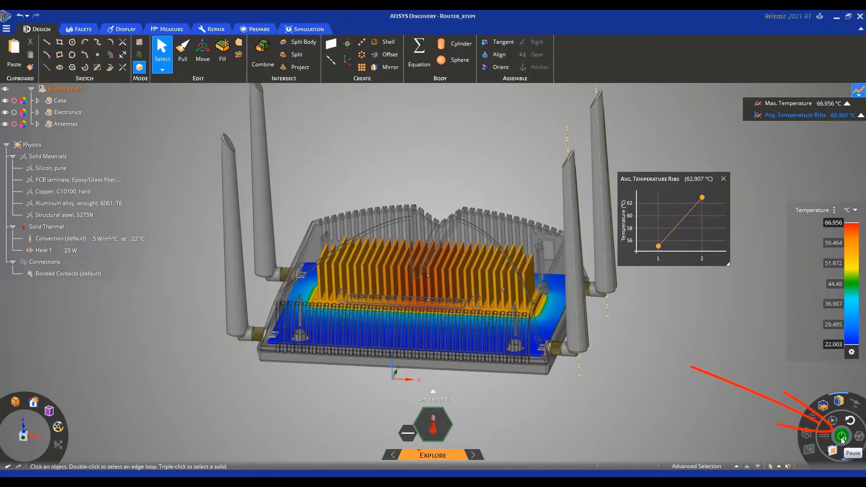
# - Pause the simulation and hide the case and antennas, leaving board and heatsink
pyautogui.click(841, 436)
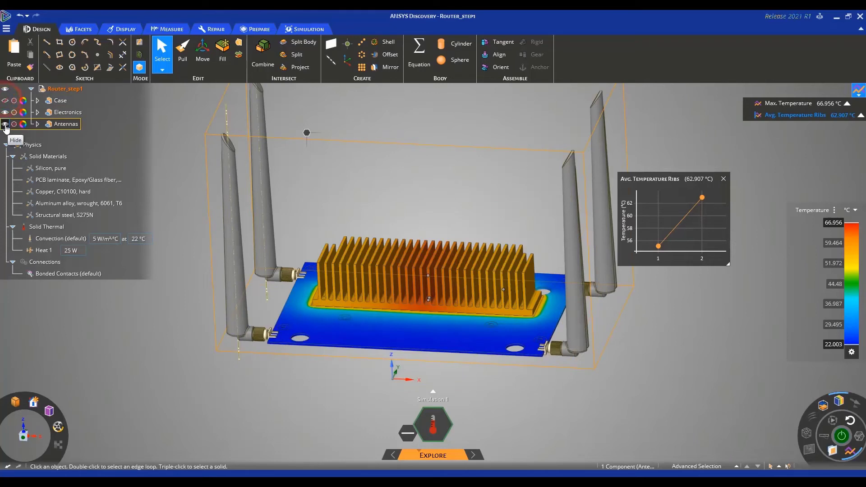
pyautogui.click(5, 124)
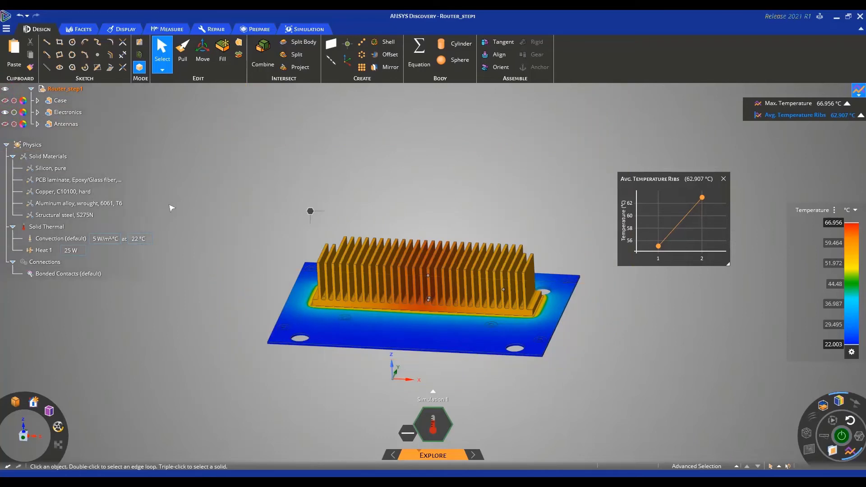
pyautogui.moveTo(297, 372)
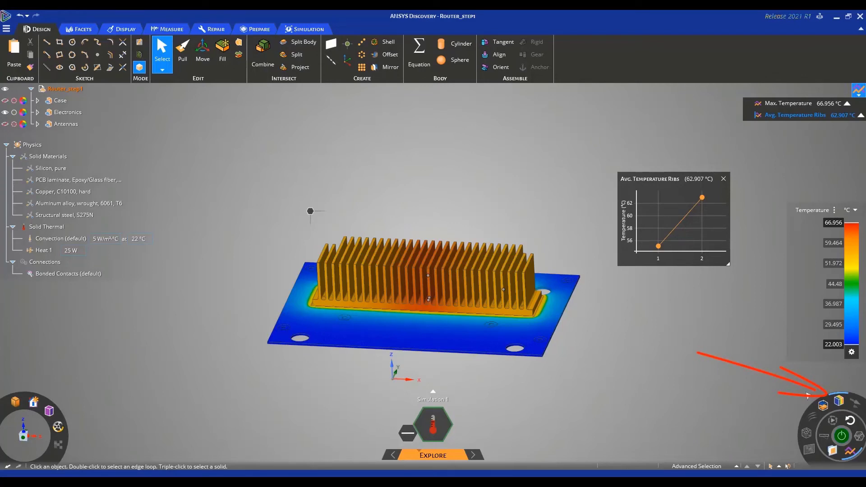
pyautogui.moveTo(839, 401)
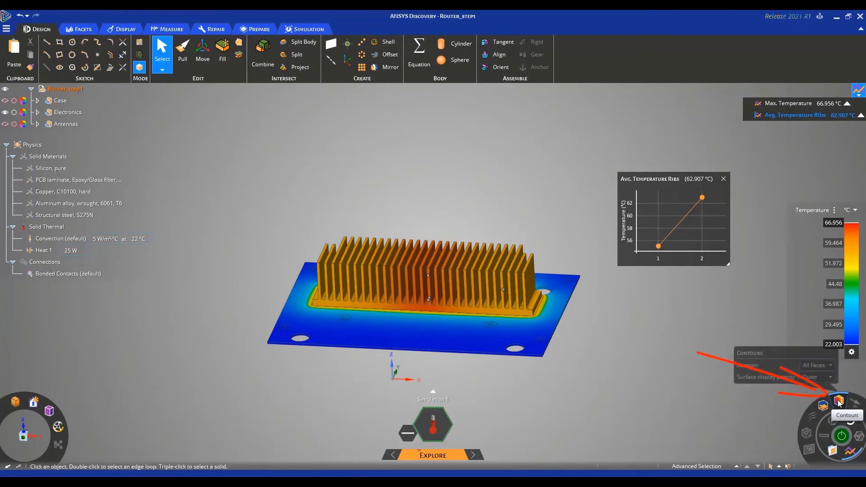
pyautogui.click(839, 402)
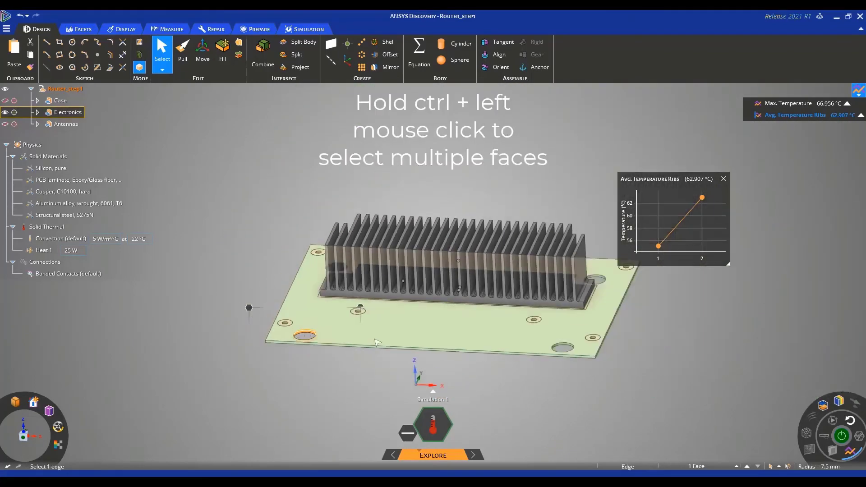
# - Select the mounting-hole faces on the circuit board, zooming in on a hole
pyautogui.click(559, 351)
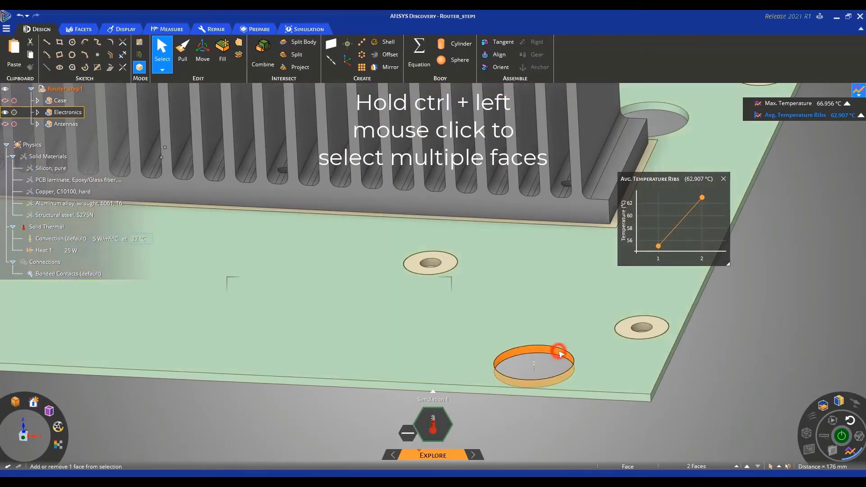
pyautogui.moveTo(559, 354); pyautogui.dragTo(583, 295)
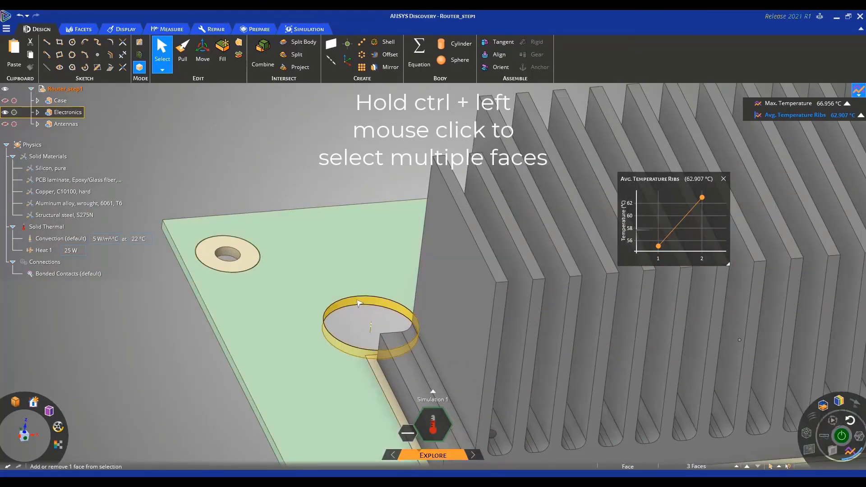
pyautogui.click(358, 299)
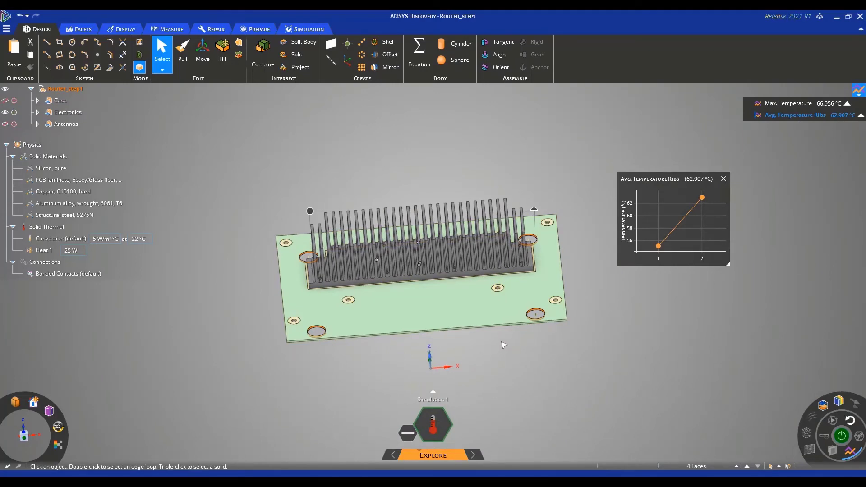
pyautogui.moveTo(491, 348)
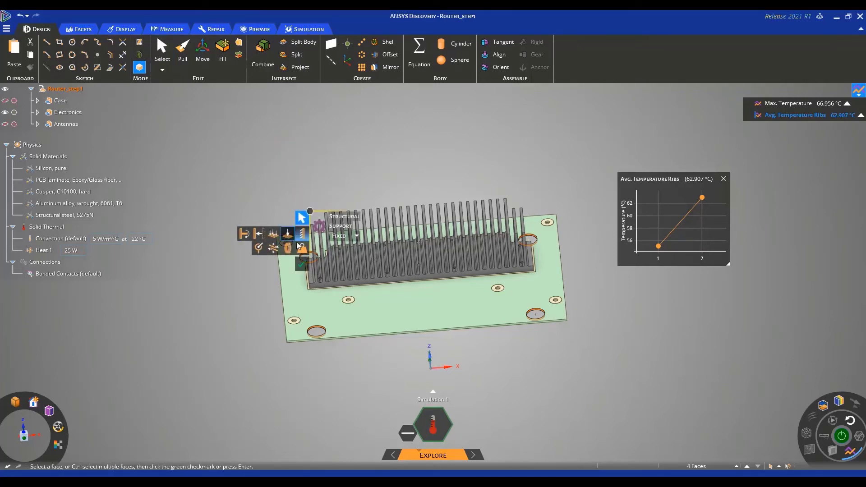
pyautogui.moveTo(288, 249)
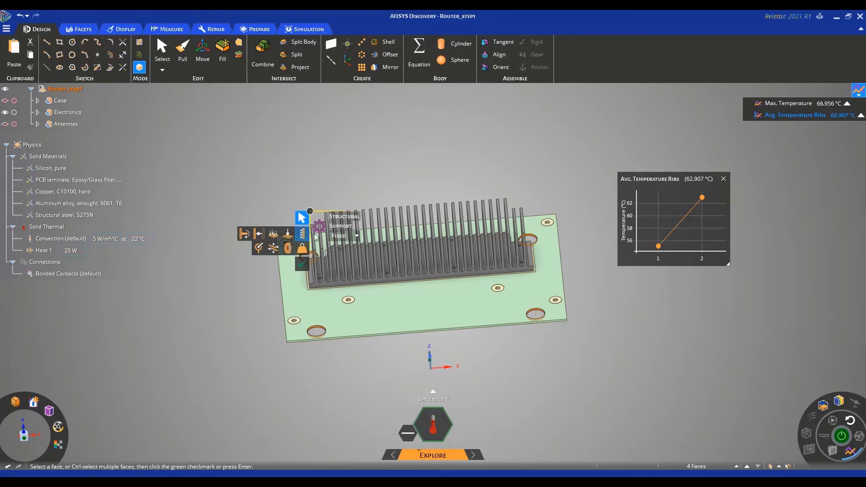
# - Apply Fixed Support 1 to the four selected mounting-hole faces
pyautogui.click(344, 236)
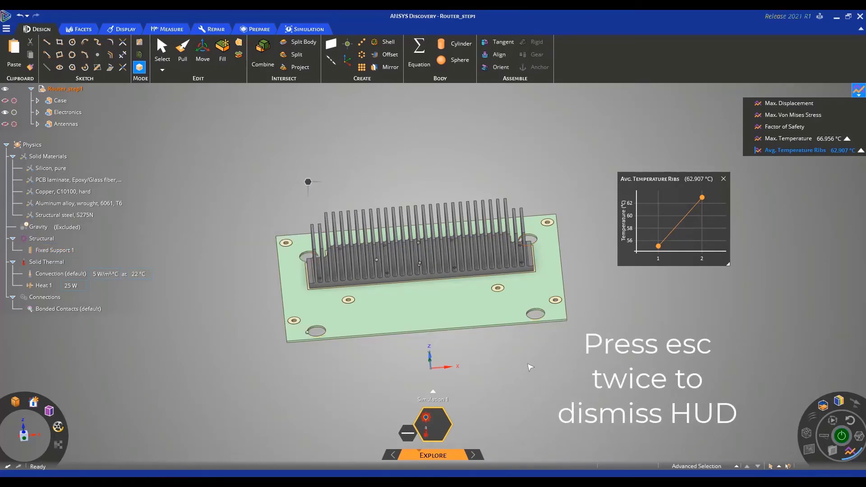
# - Resume solving with the support and browse result quantities, keeping Temperature displayed
pyautogui.click(162, 49)
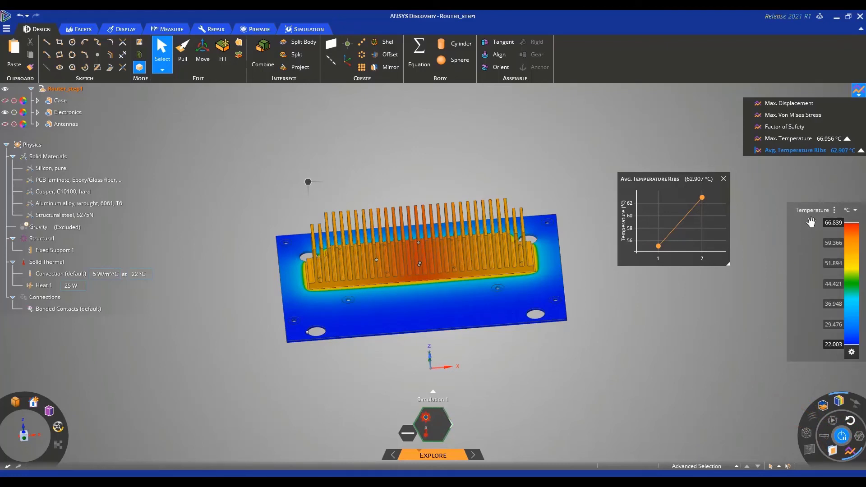
pyautogui.click(816, 210)
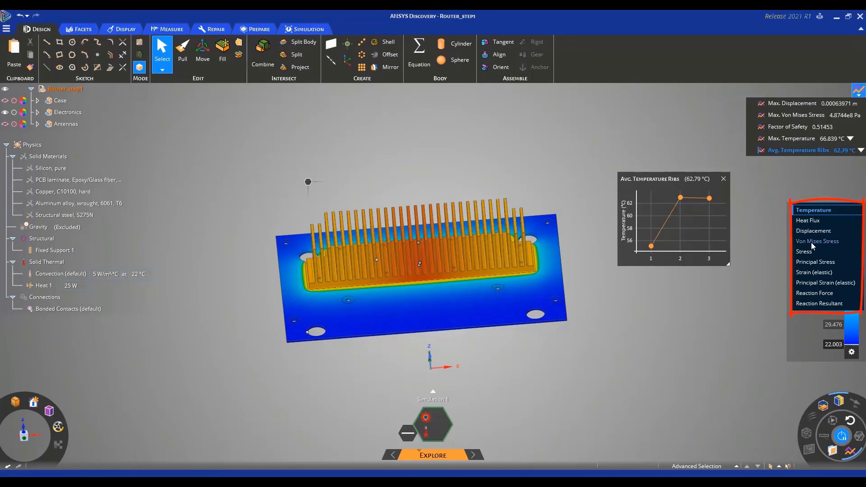
pyautogui.moveTo(827, 231)
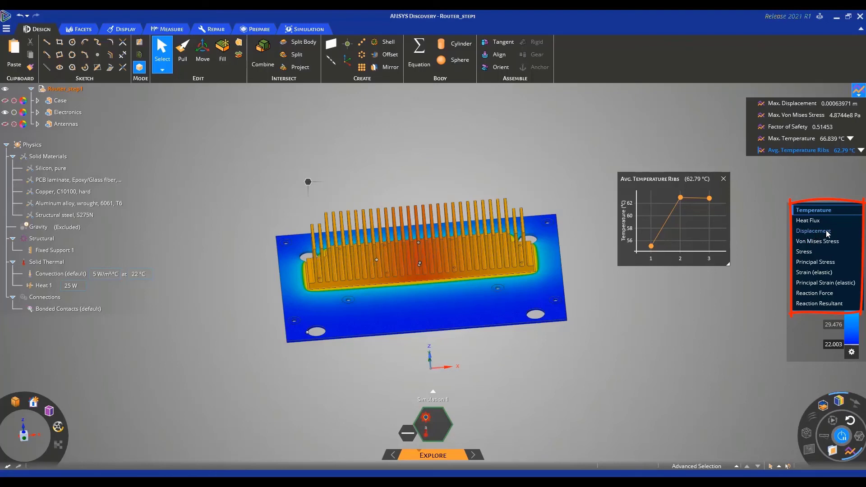
pyautogui.moveTo(805, 251)
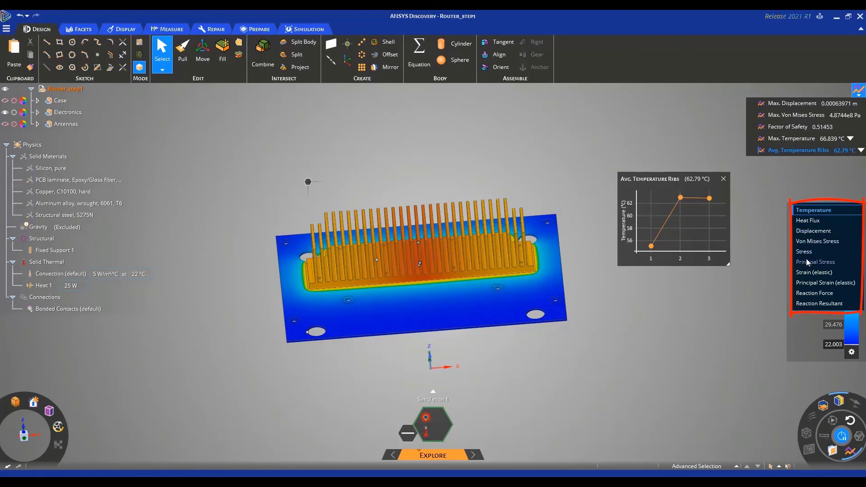
pyautogui.click(813, 210)
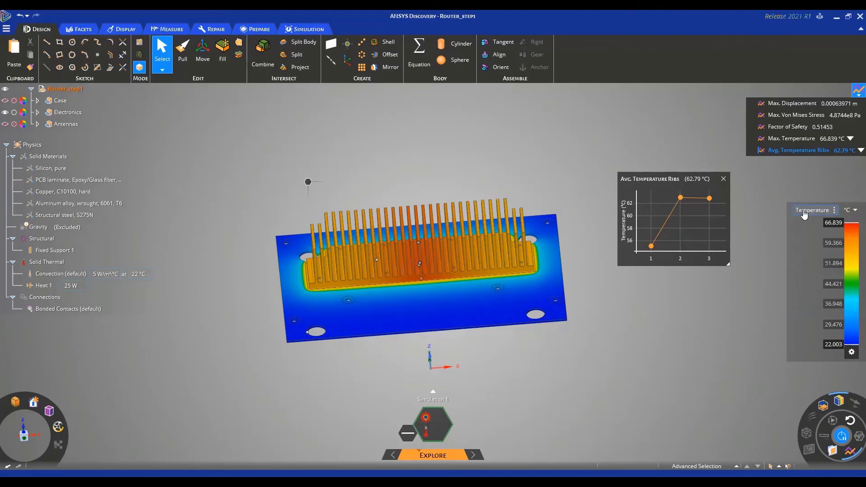